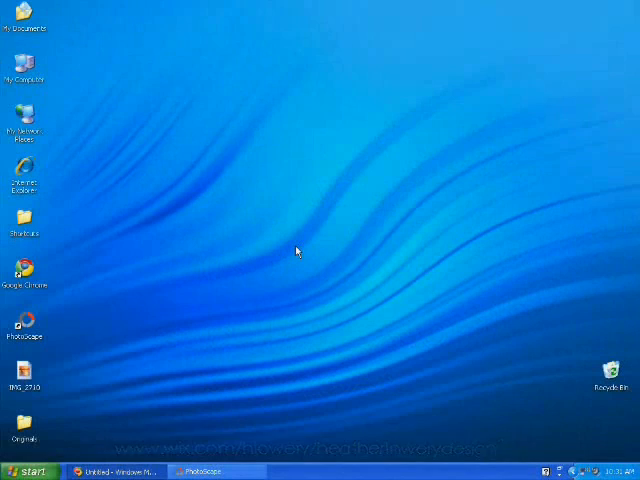
mouse_move(10, 320)
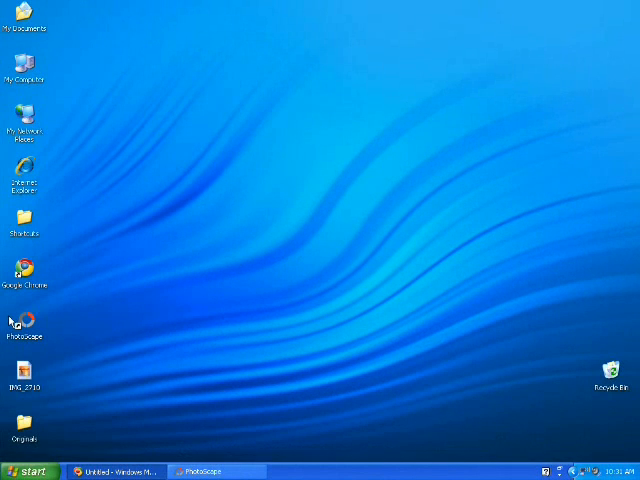
mouse_move(38, 352)
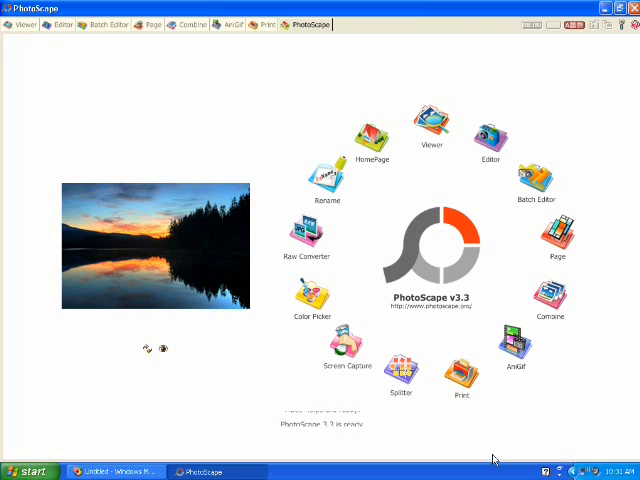
mouse_move(528, 100)
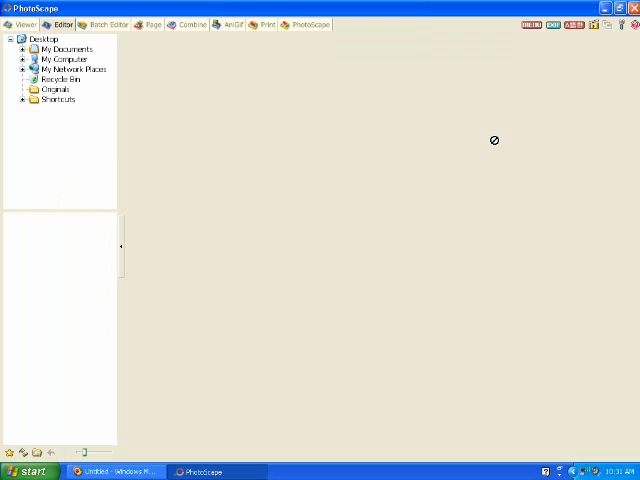
- Switch to the Editor so the Desktop folder's thumbnails can be browsed
click(56, 24)
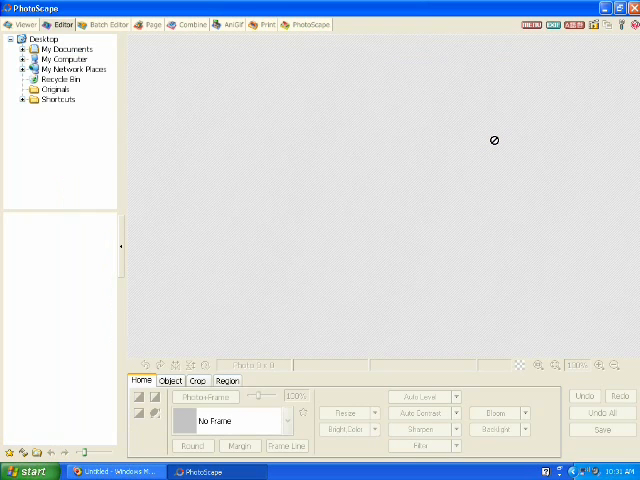
mouse_move(36, 152)
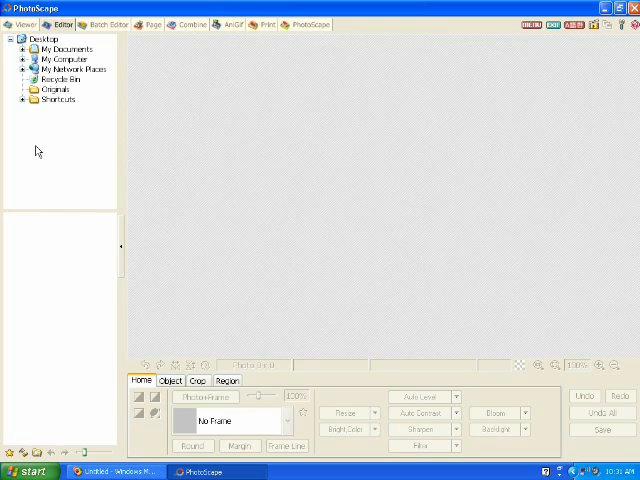
mouse_move(84, 160)
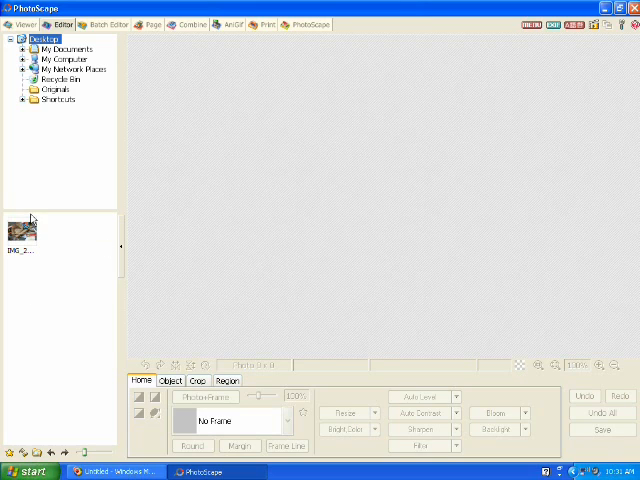
mouse_move(46, 340)
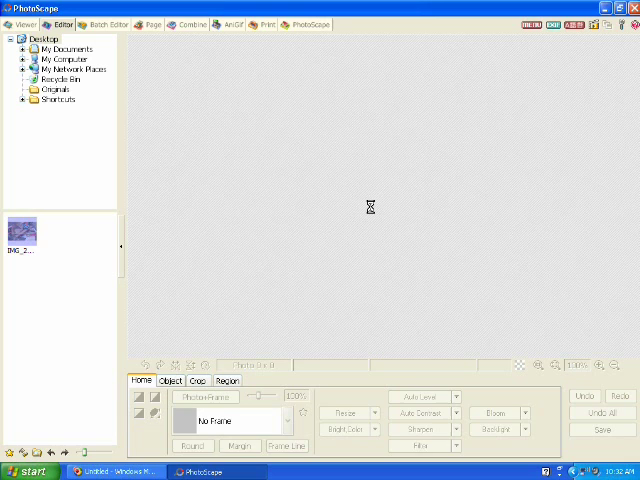
- Load the IMG_2770 tools photo into the editor and convert it to grayscale
double_click(22, 232)
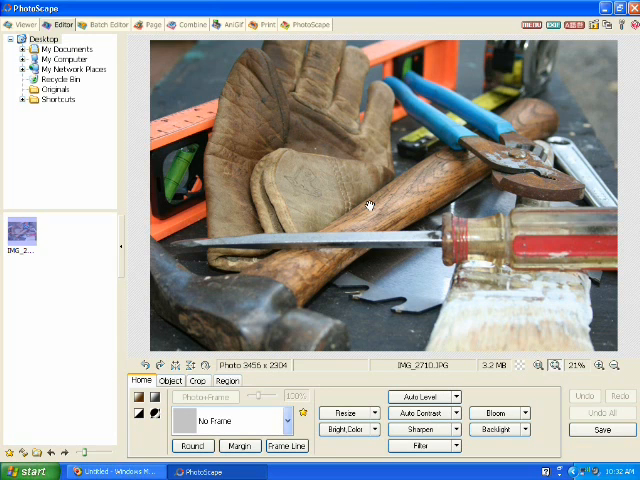
mouse_move(278, 276)
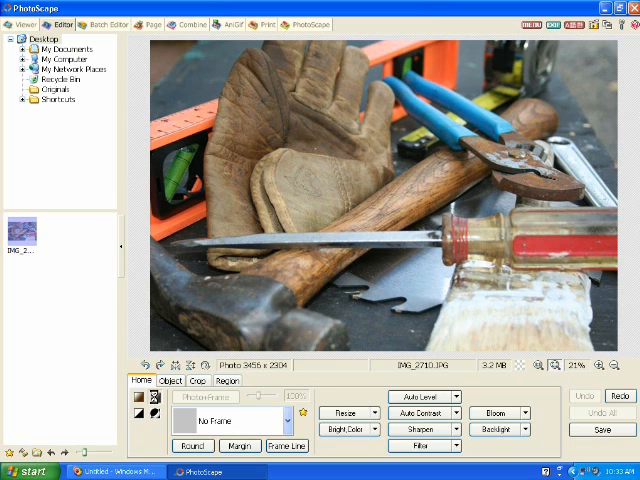
click(152, 398)
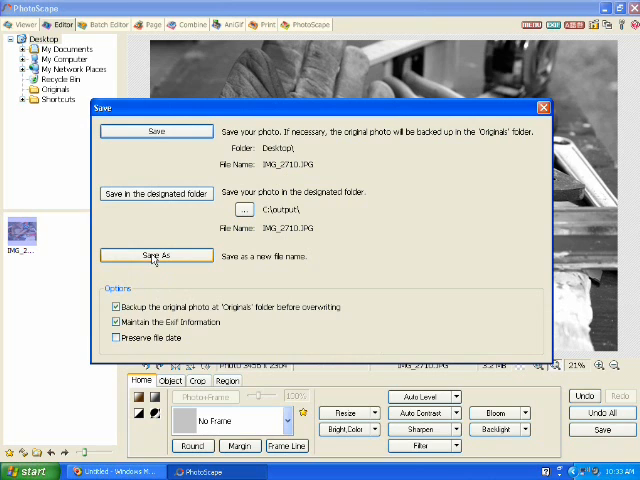
- Start Save As targeting the Desktop with a new file name ending in 'grayscale'
click(156, 256)
text(IMG_2710grayscale)
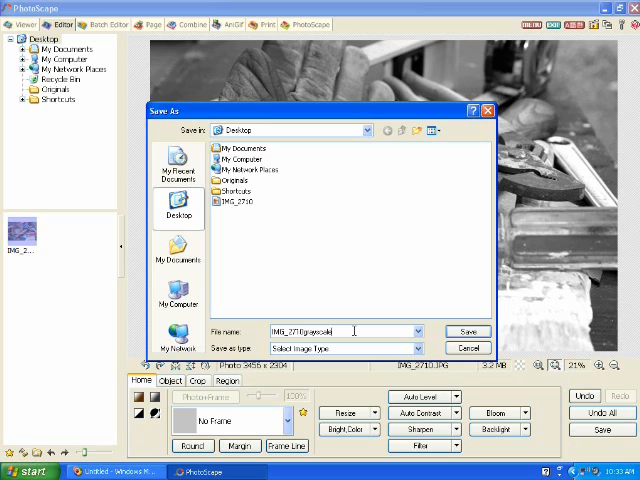
click(468, 332)
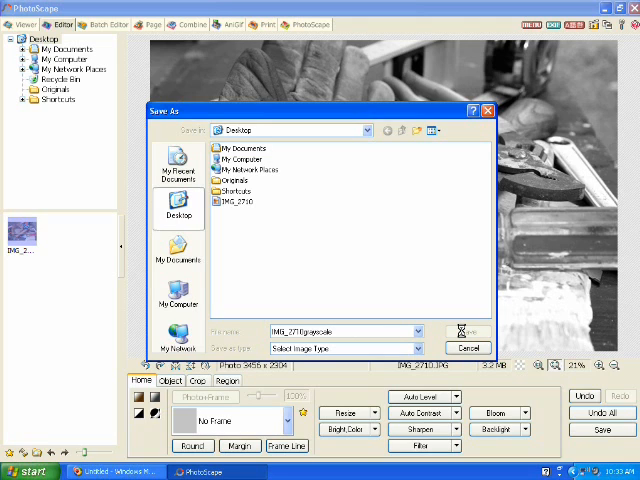
- Save the grayscale copy under the new name at 100% JPEG quality
click(462, 330)
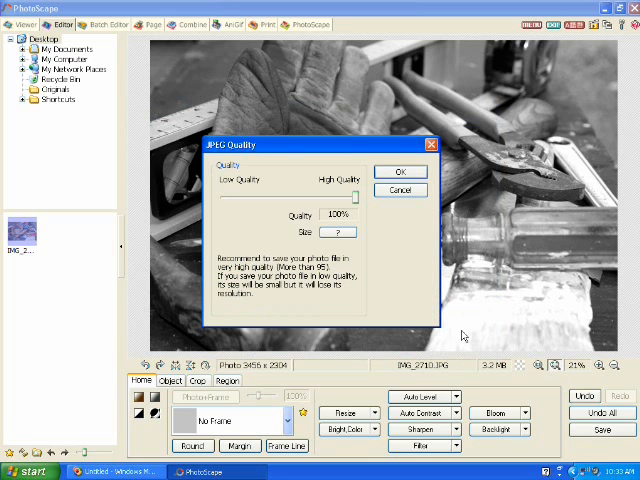
mouse_move(372, 228)
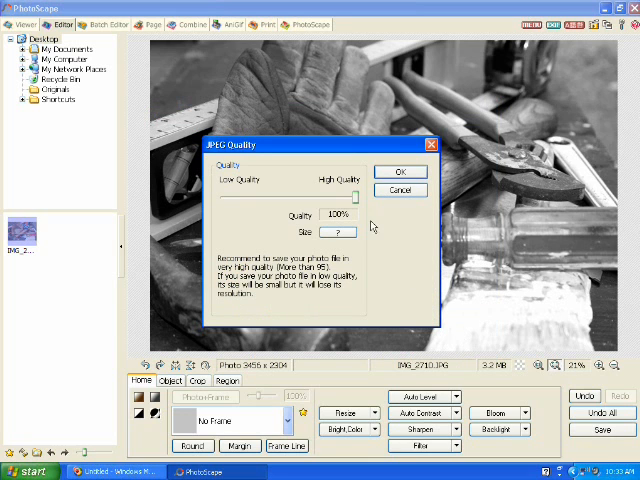
drag(356, 194, 348, 194)
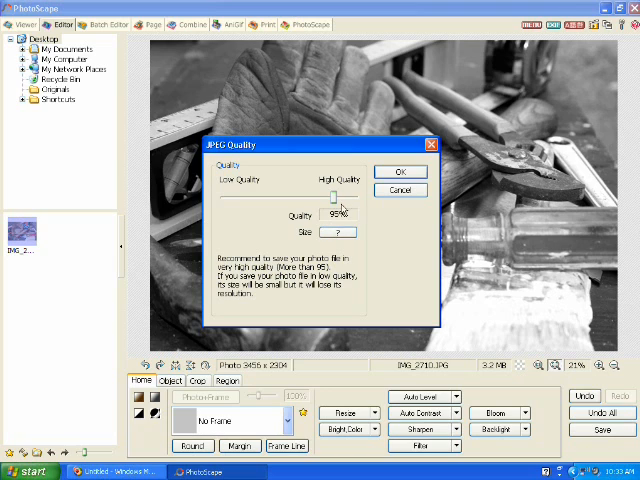
drag(338, 192, 356, 192)
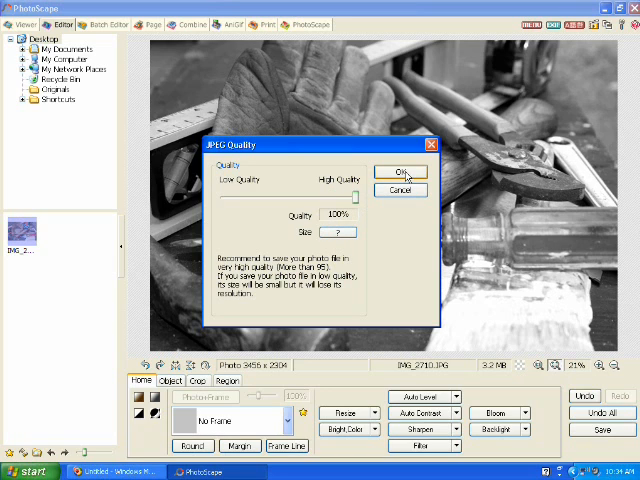
click(400, 172)
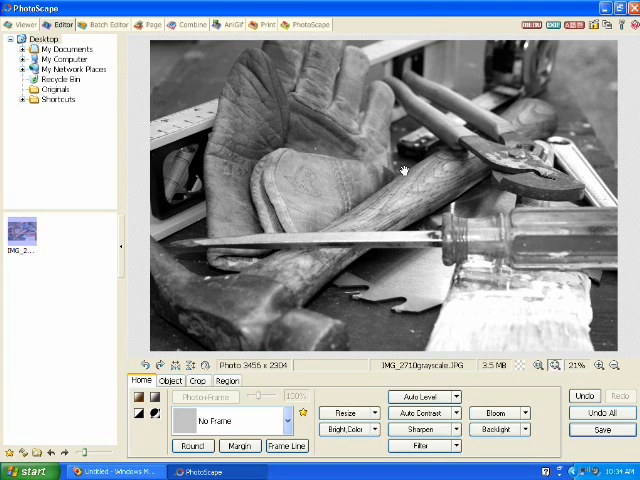
mouse_move(380, 332)
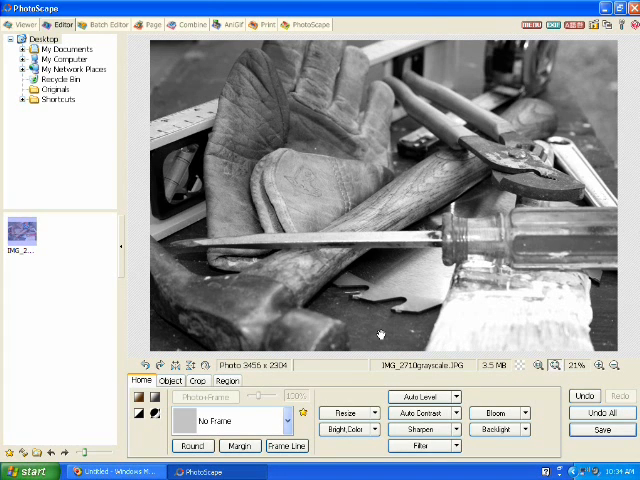